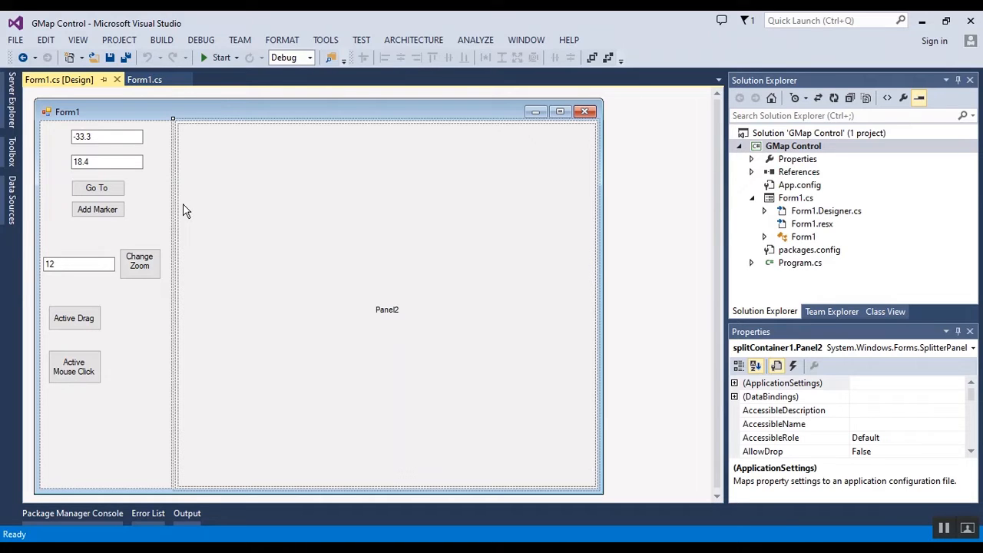
mouse_move(406, 215)
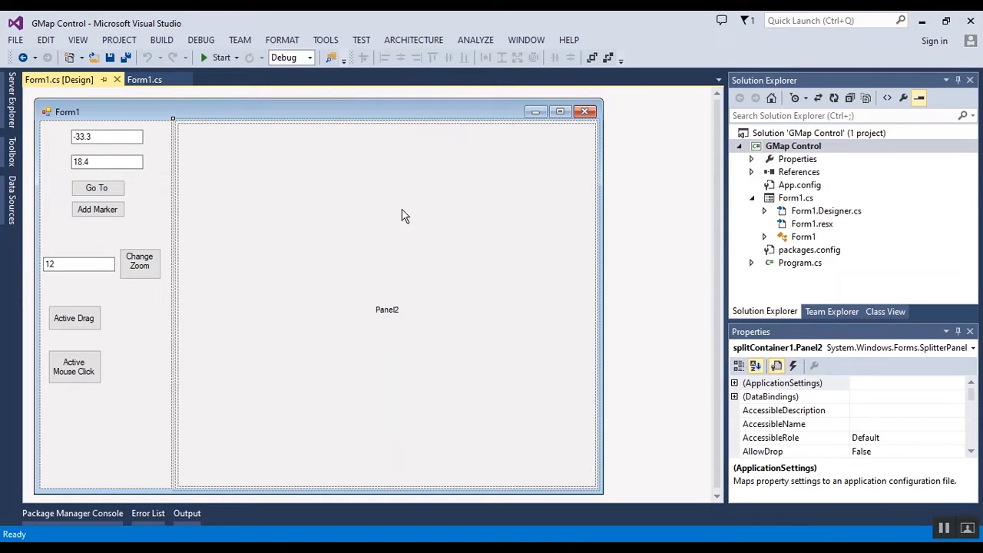
mouse_move(344, 233)
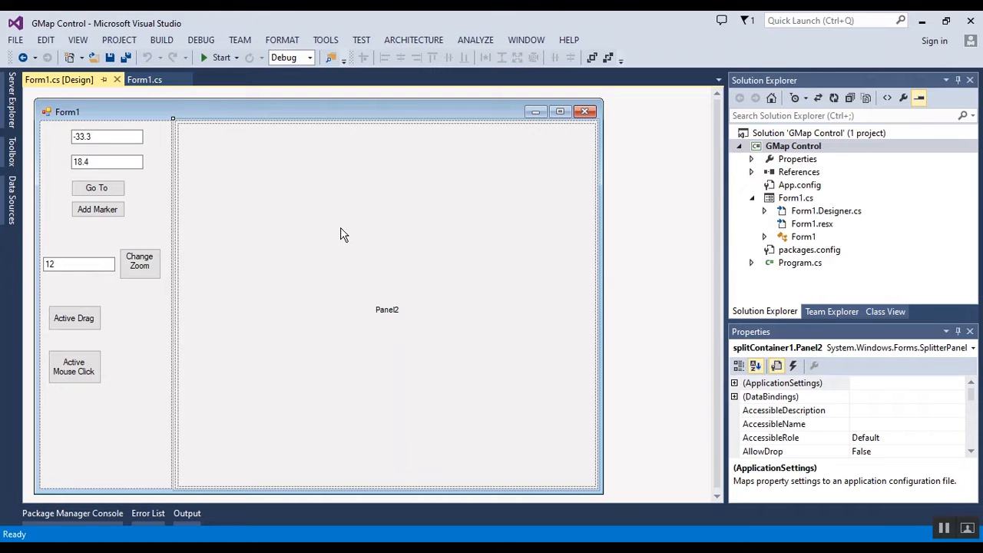
- Run Install-Package GMap.NET.WinForms -Version 2.0.0 for the GMap Control project
click(72, 513)
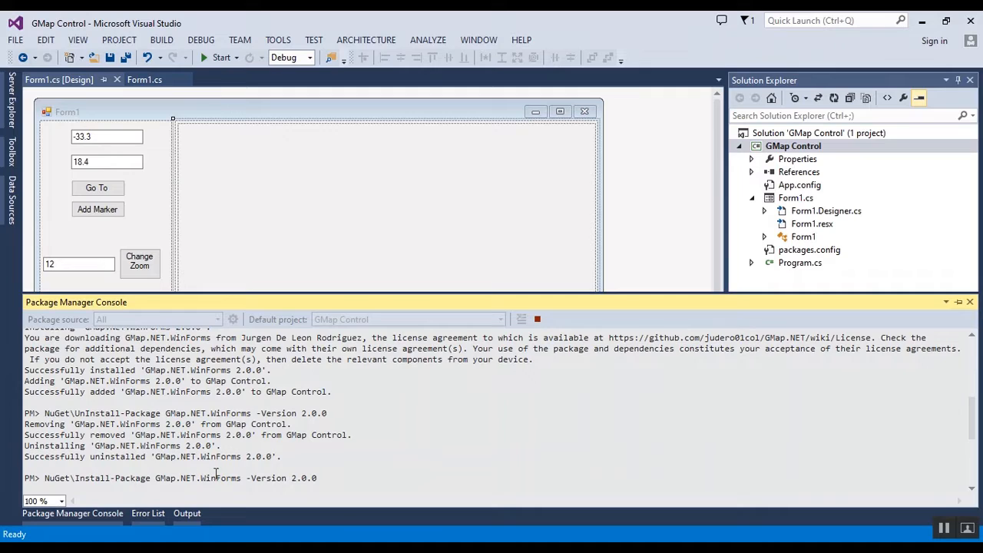
mouse_move(187, 479)
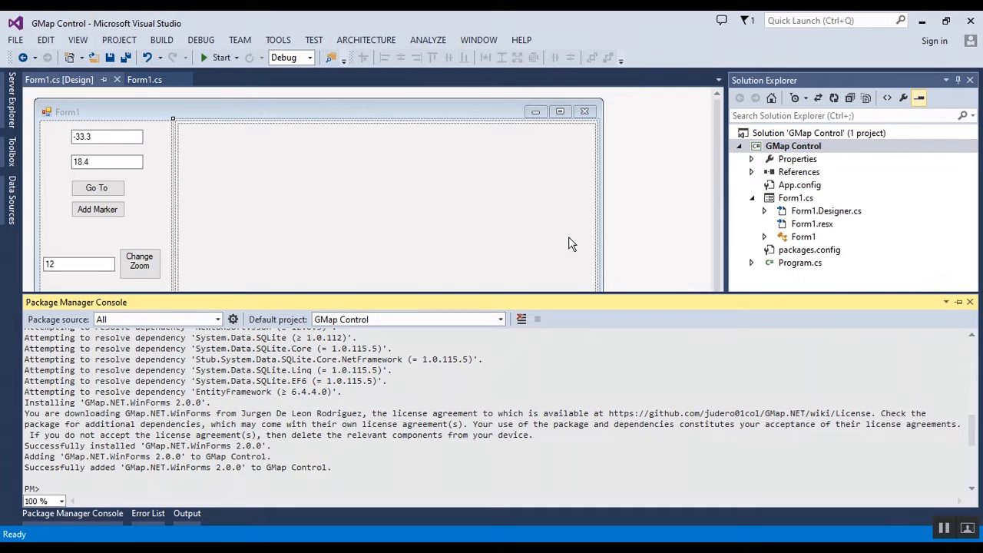
mouse_move(752, 175)
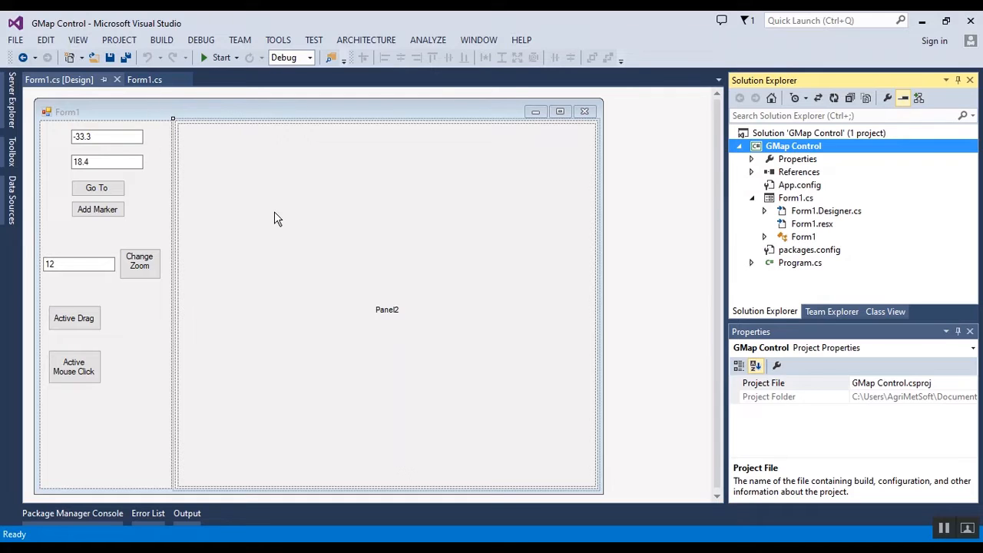
mouse_move(292, 264)
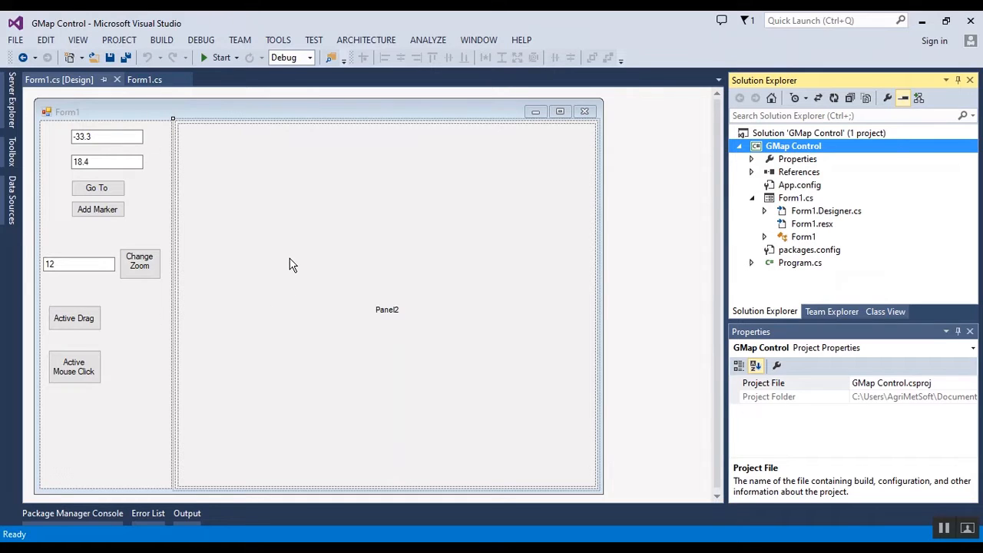
mouse_move(276, 271)
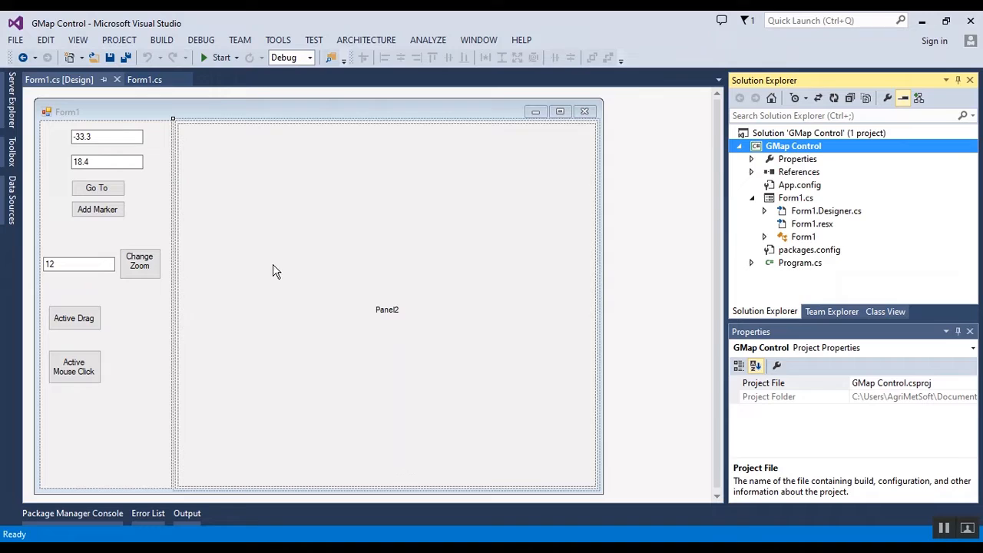
mouse_move(387, 259)
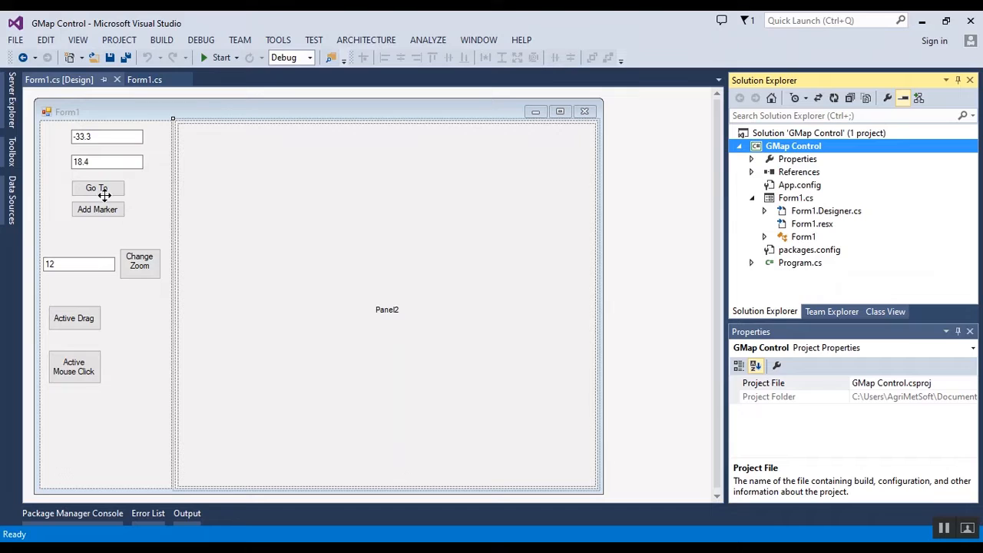
mouse_move(80, 161)
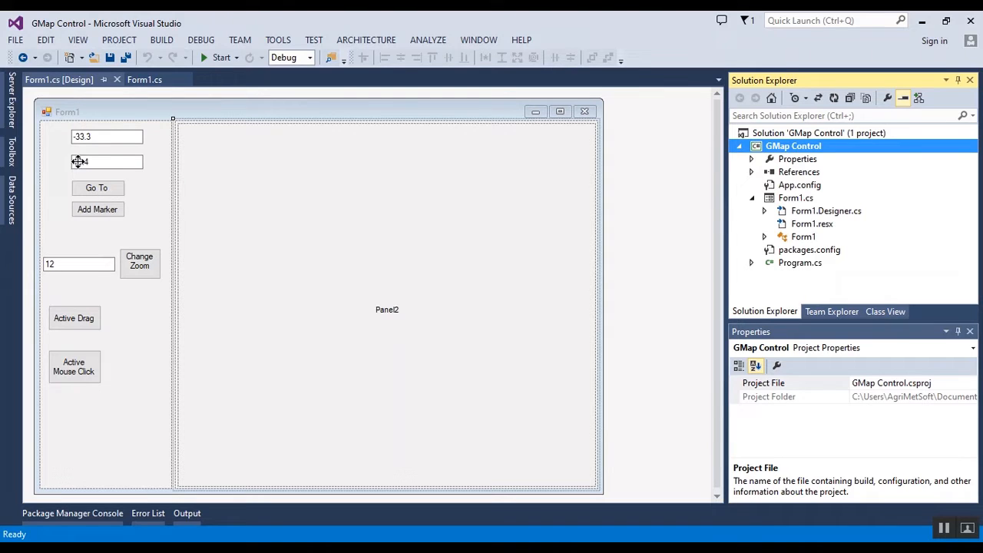
- Enter 18.4 in a coordinate field and leave the package console for the Form1 view
text(18.4)
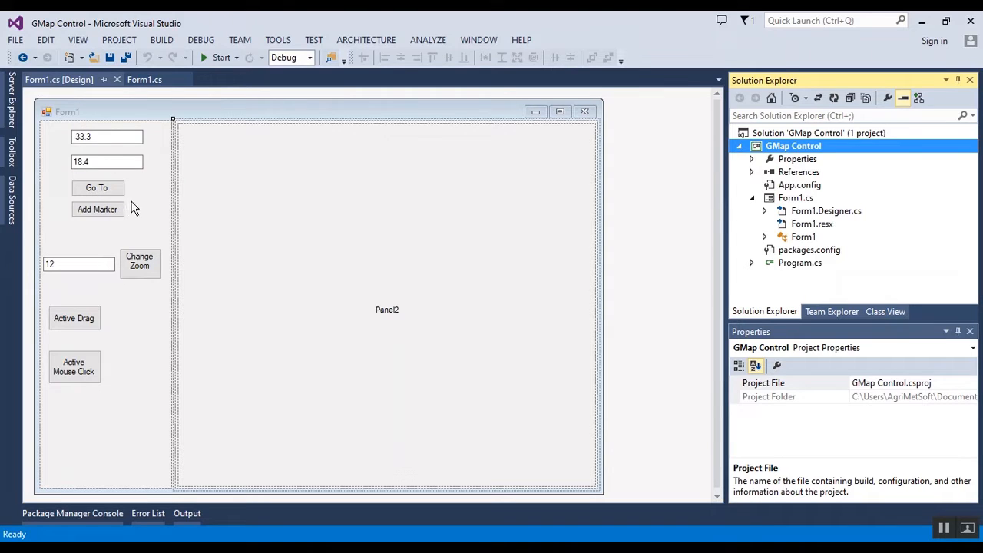
mouse_move(97, 188)
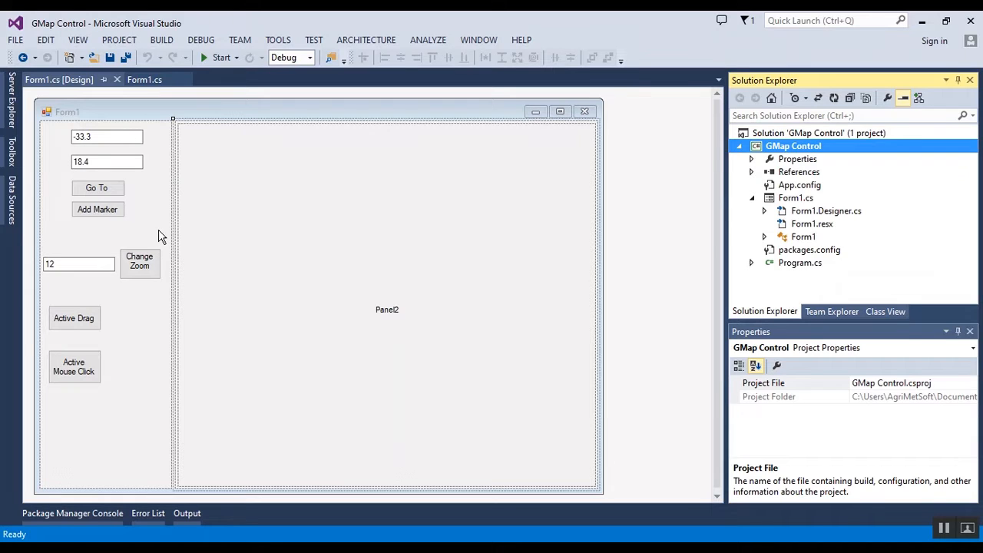
mouse_move(141, 270)
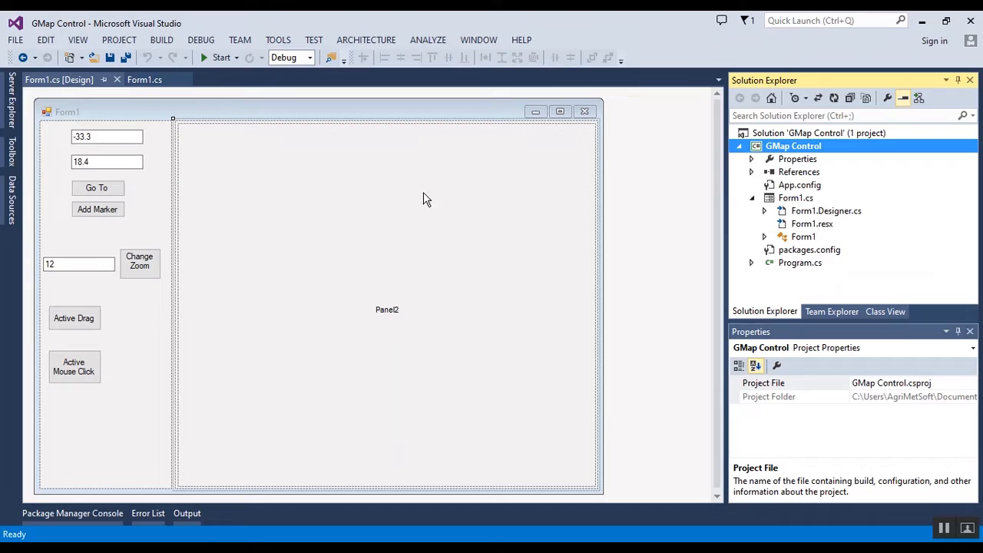
mouse_move(344, 192)
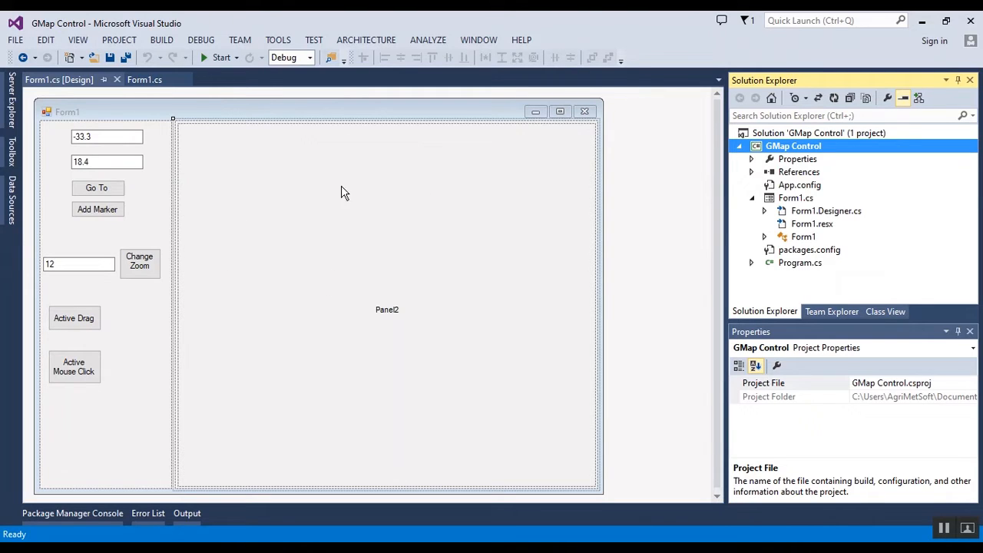
mouse_move(74, 374)
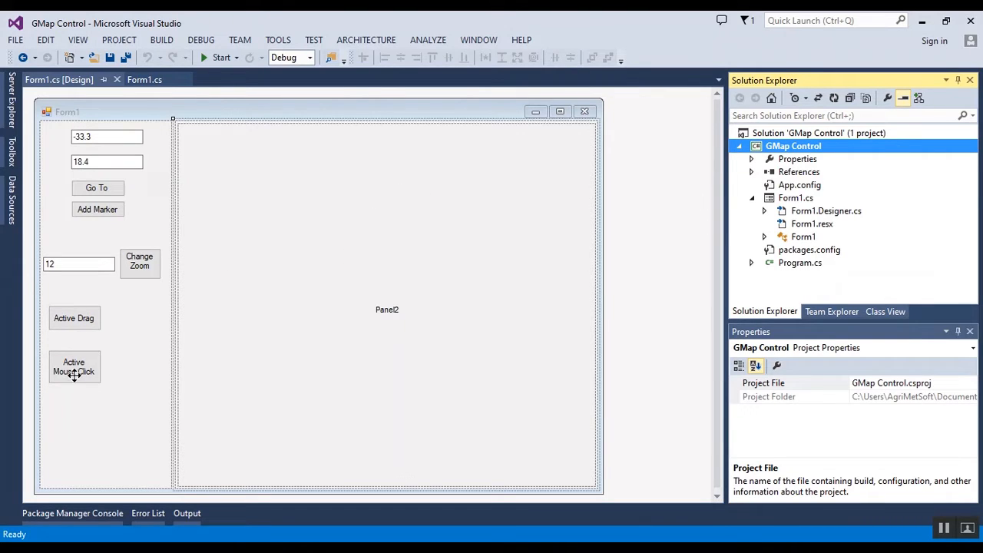
mouse_move(141, 212)
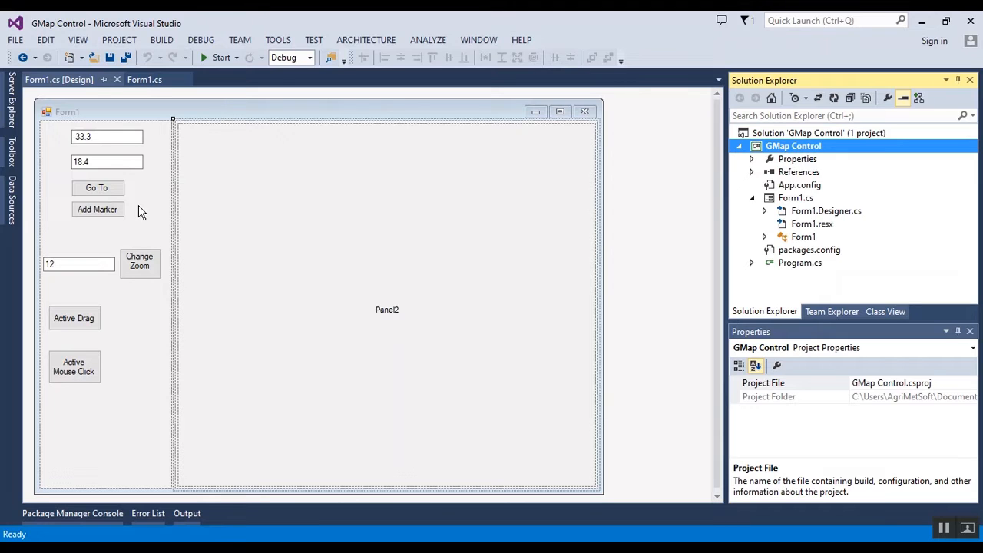
click(144, 80)
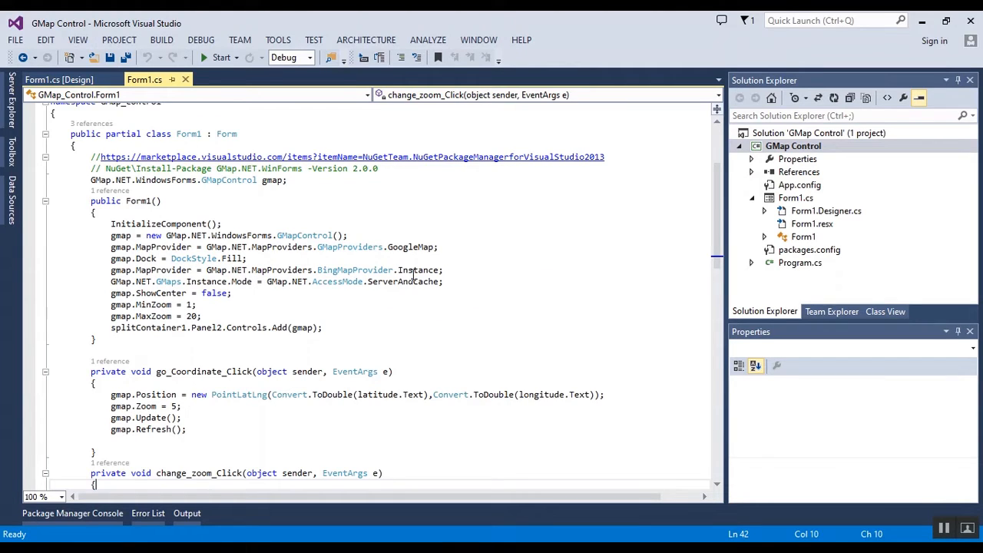
- In Form1.cs, retype the map provider line as BingMapProvider.Instance via IntelliSense
double_click(418, 271)
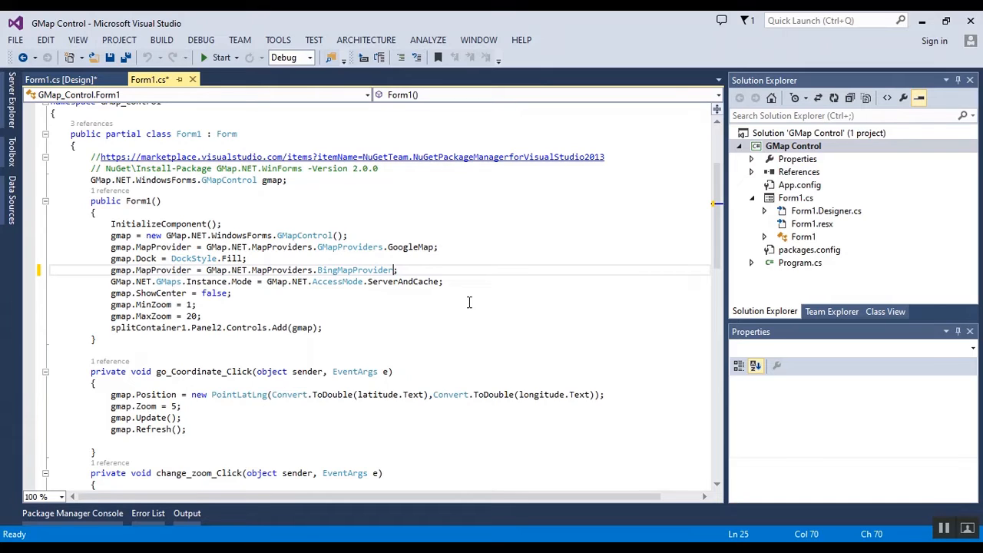
text(.)
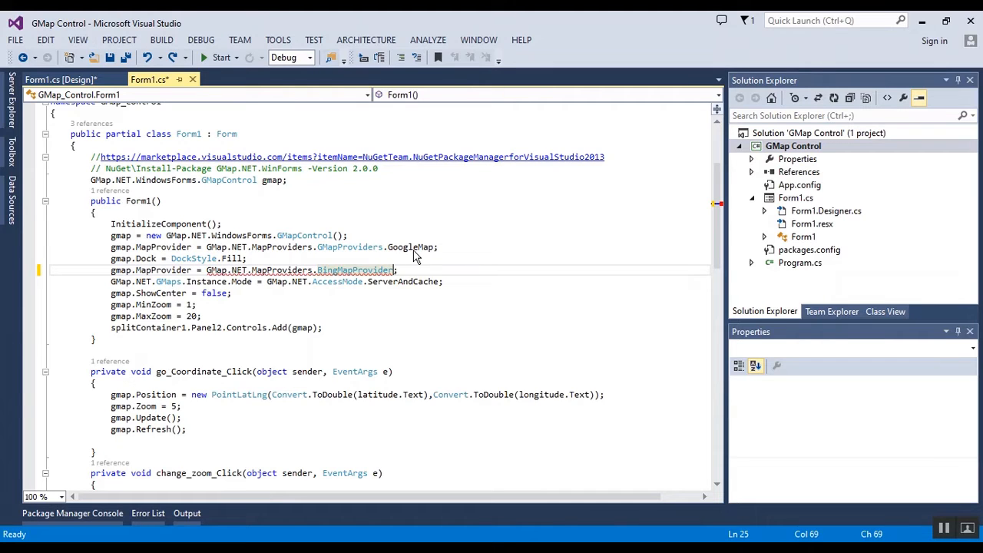
text(.Instance)
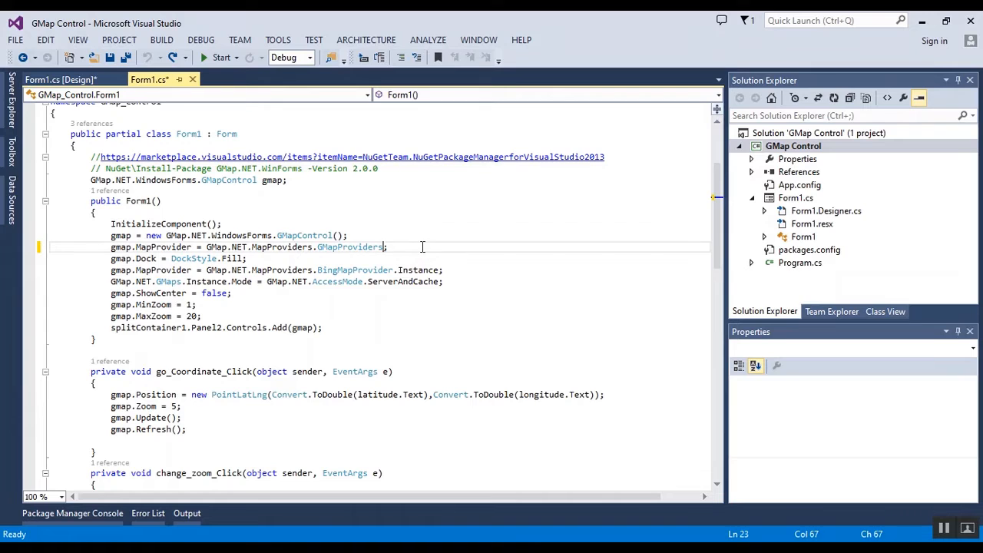
text(.)
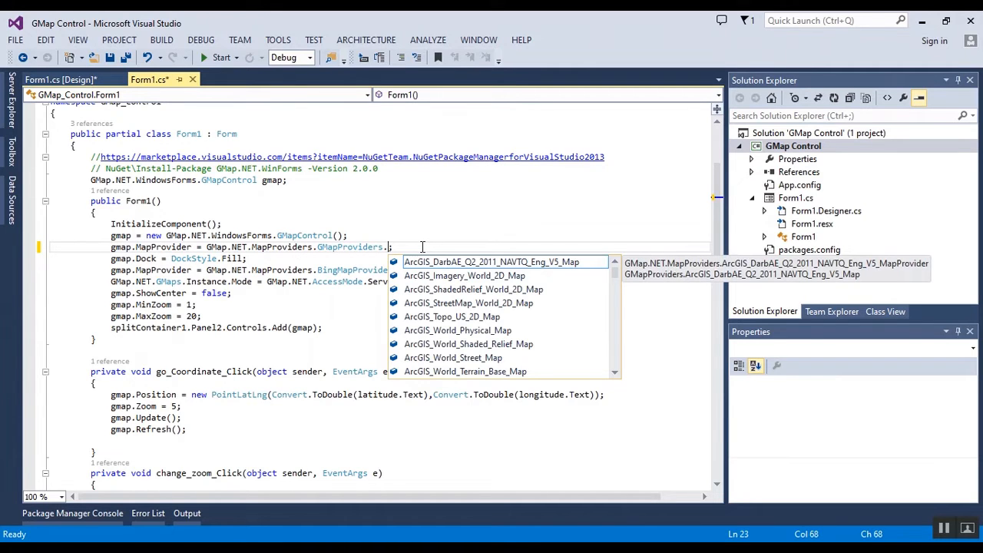
- Retype the provider as GMapProviders.GoogleMap using IntelliSense completions
text(goo)
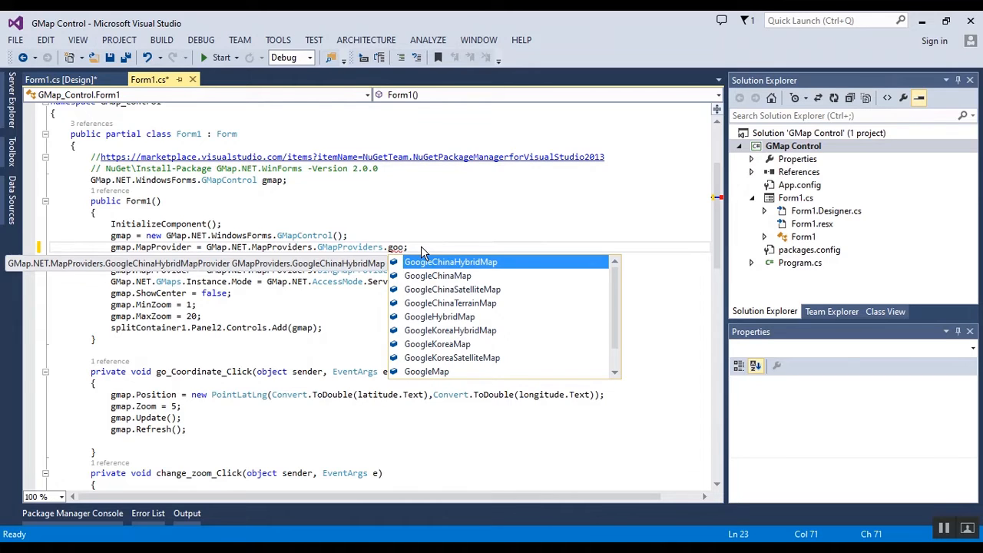
text(fle)
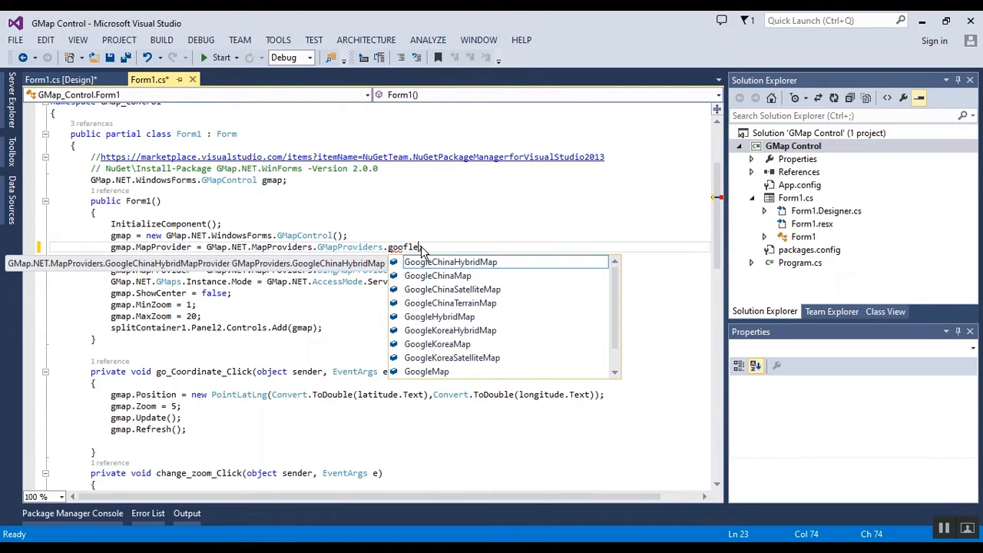
text(m)
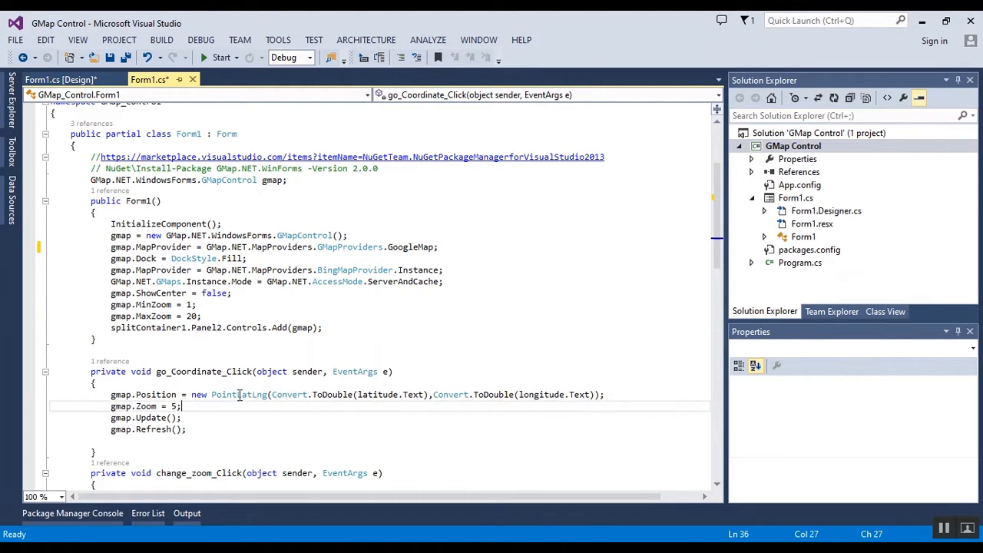
scroll(down, 3)
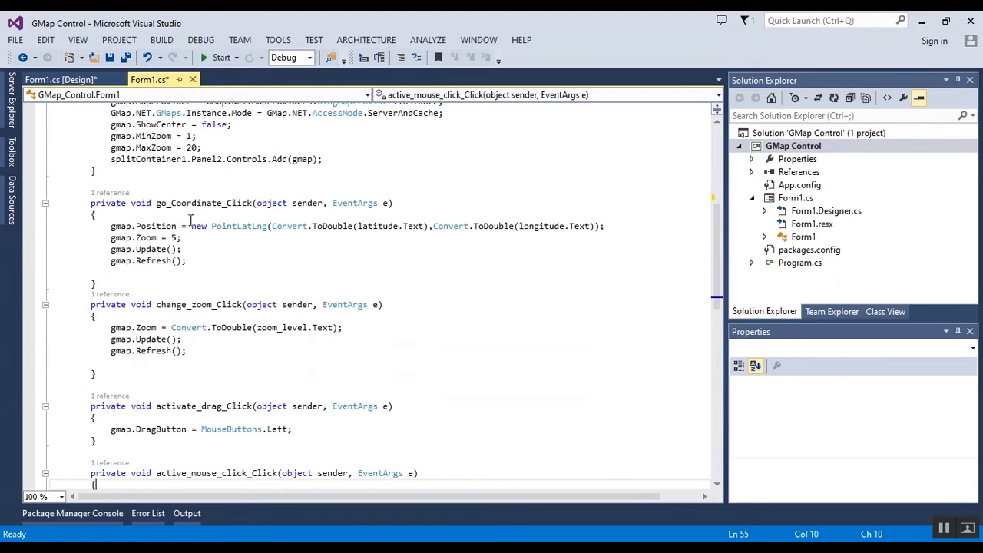
mouse_move(157, 261)
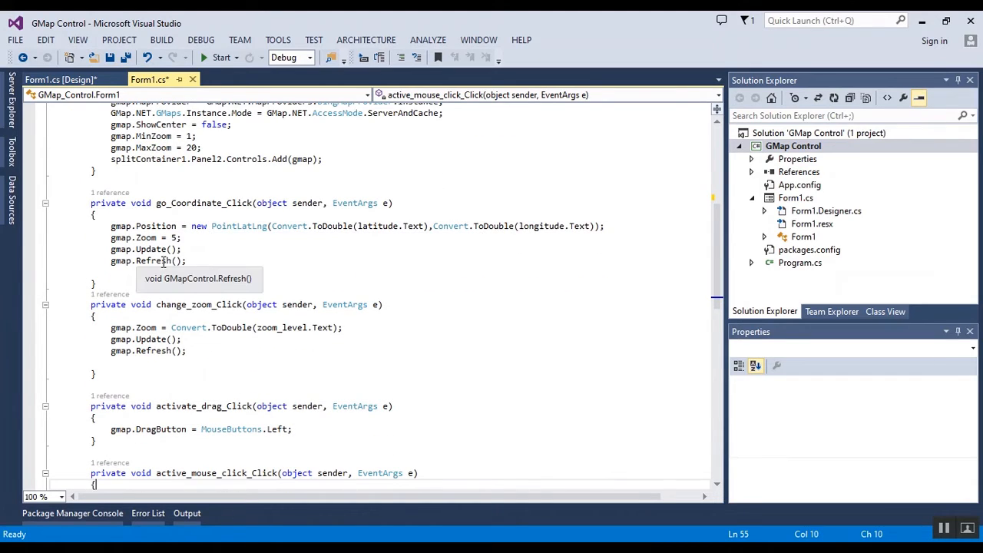
mouse_move(193, 362)
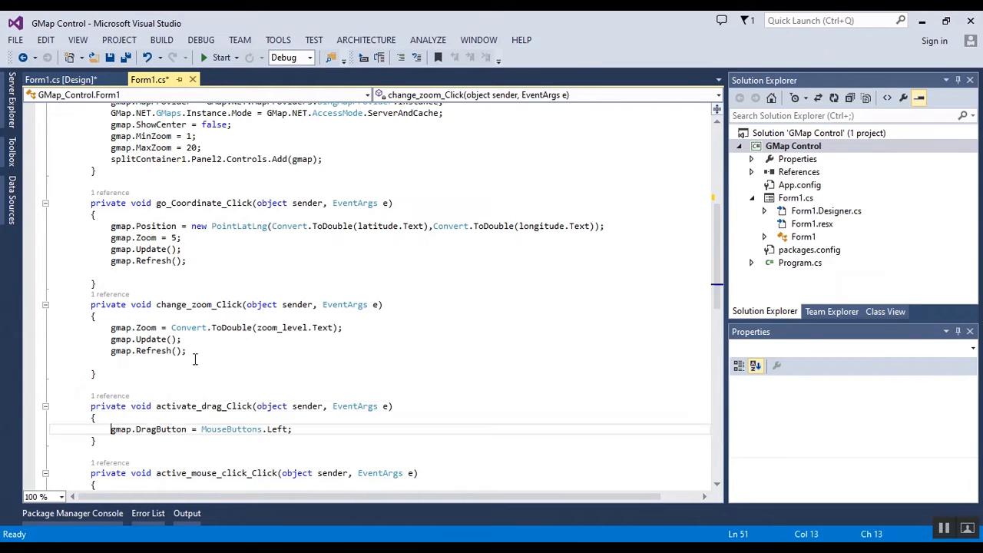
scroll(down, 3)
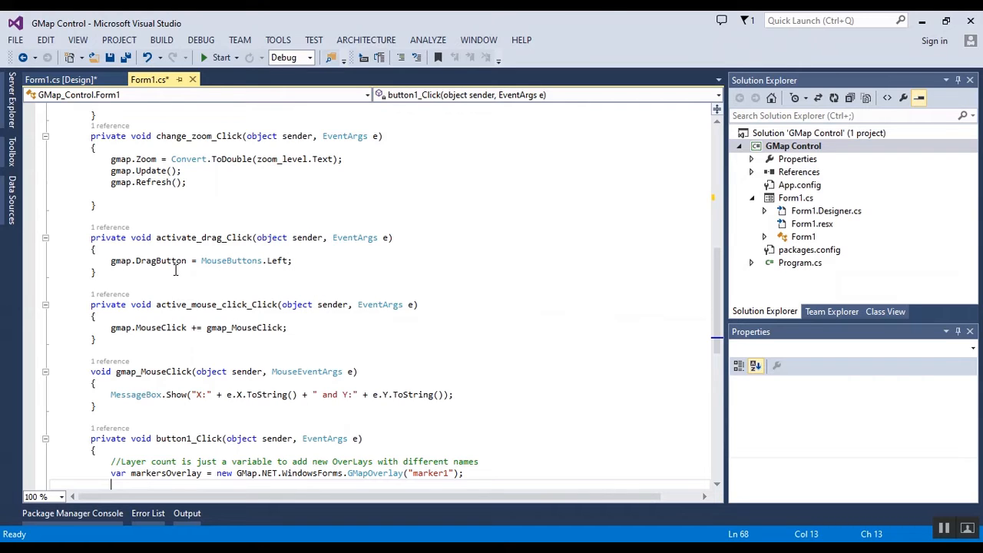
mouse_move(157, 261)
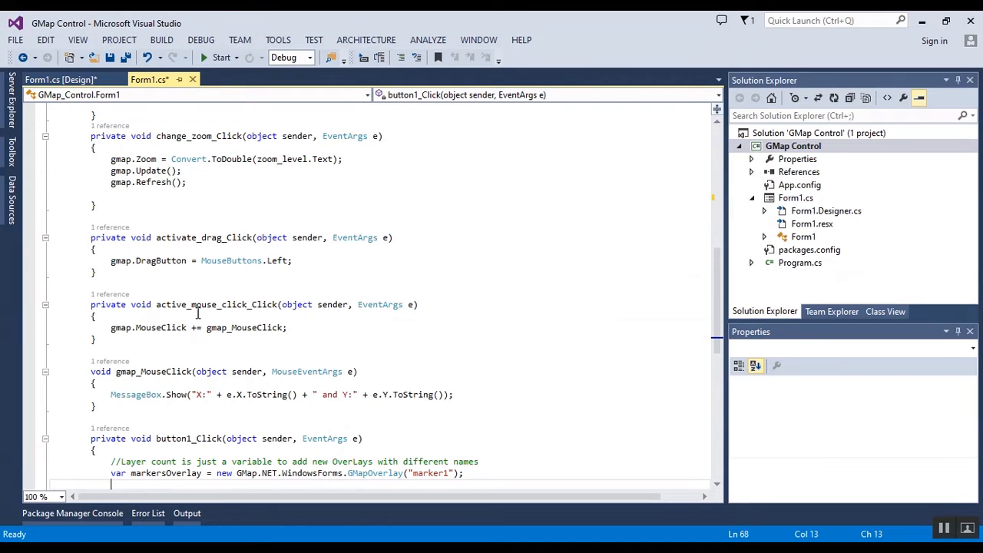
mouse_move(246, 327)
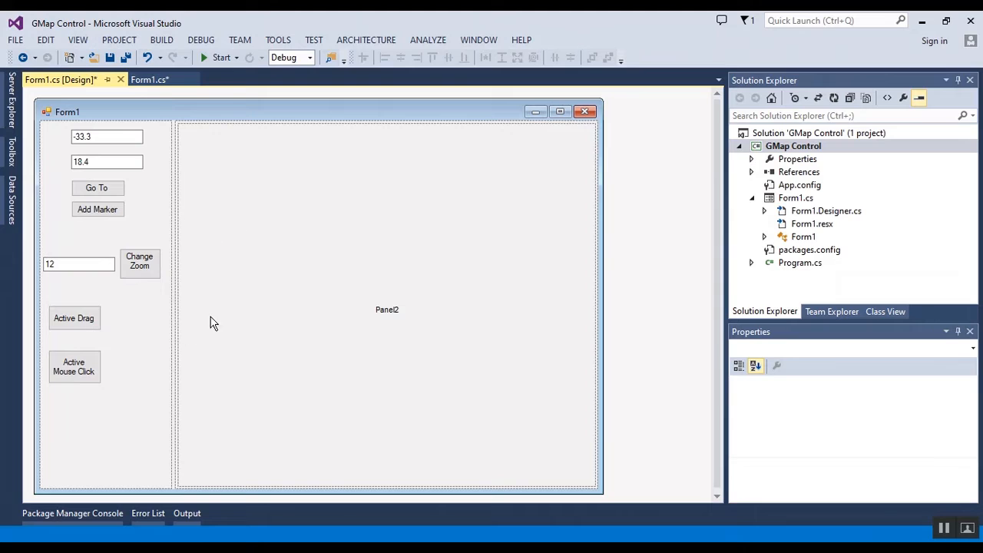
click(151, 80)
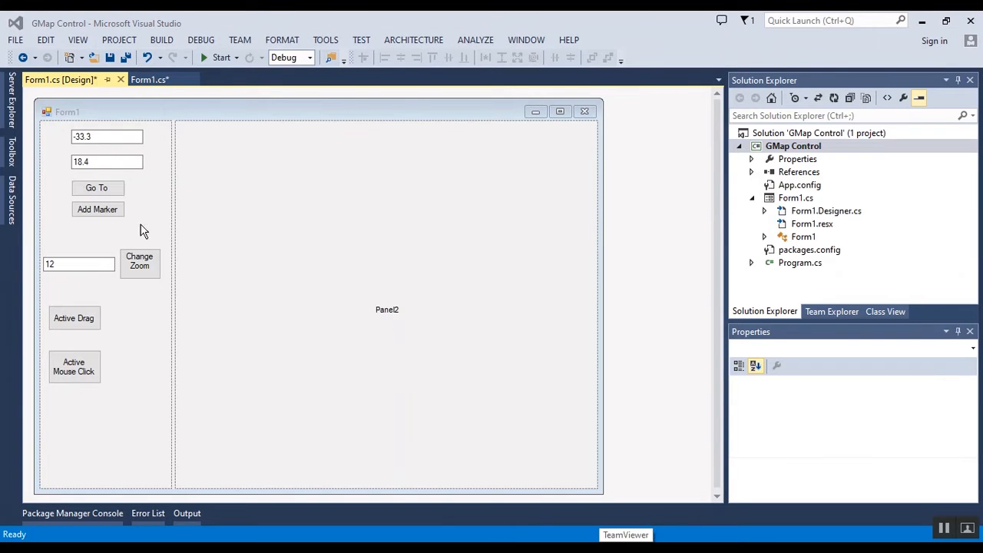
click(149, 80)
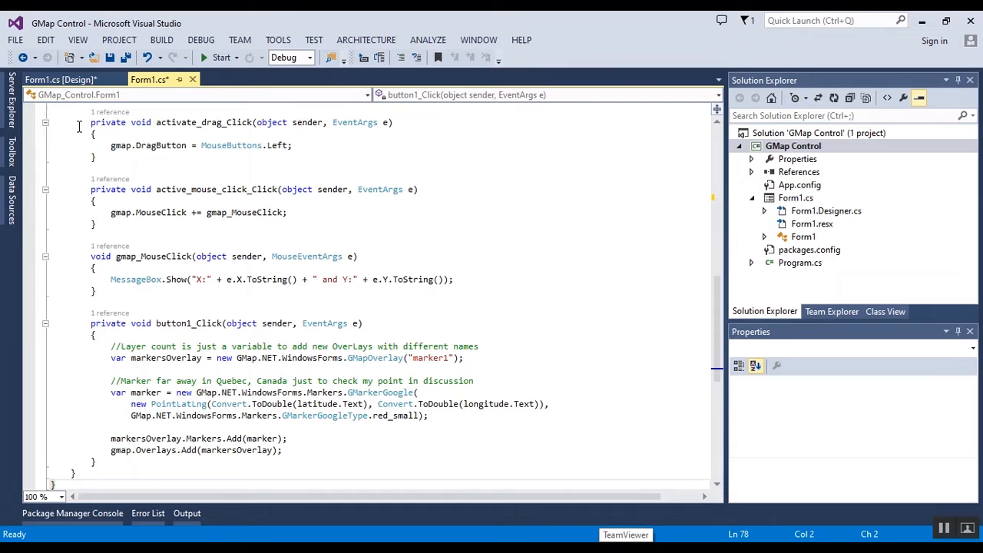
click(59, 80)
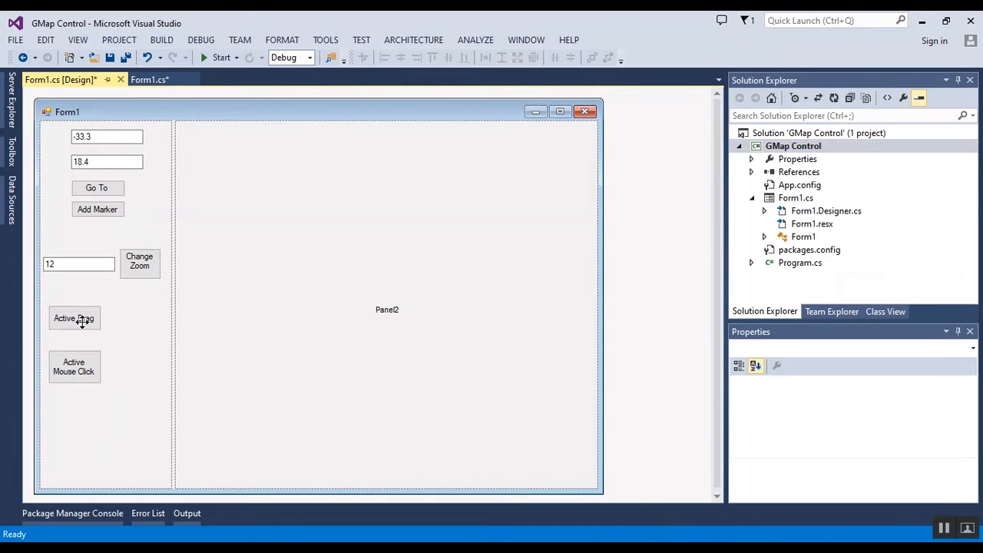
double_click(74, 318)
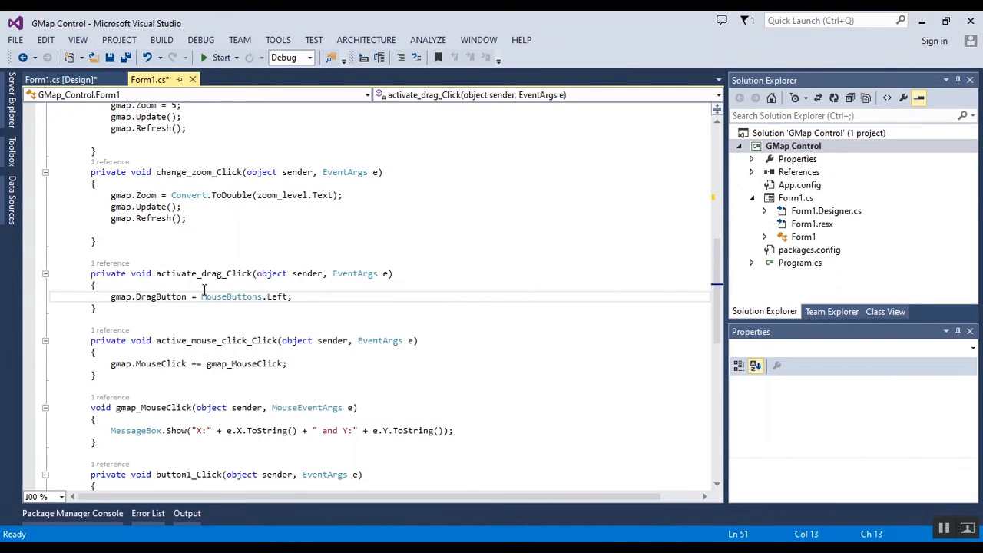
click(53, 80)
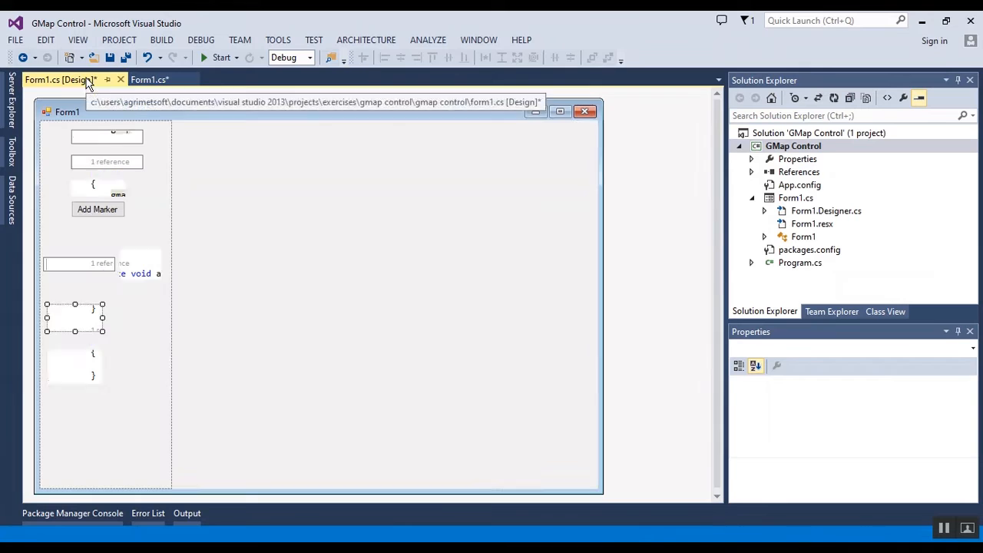
click(149, 80)
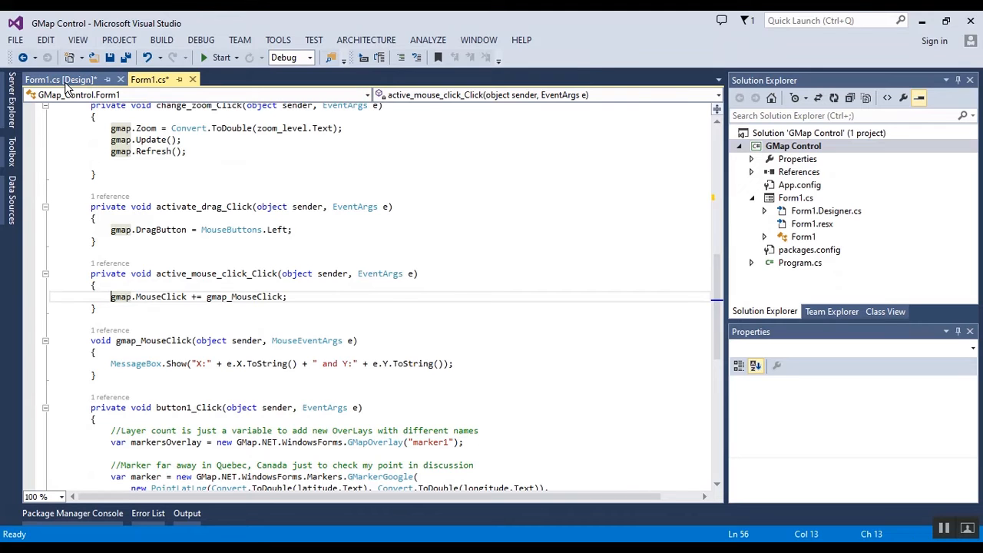
click(60, 80)
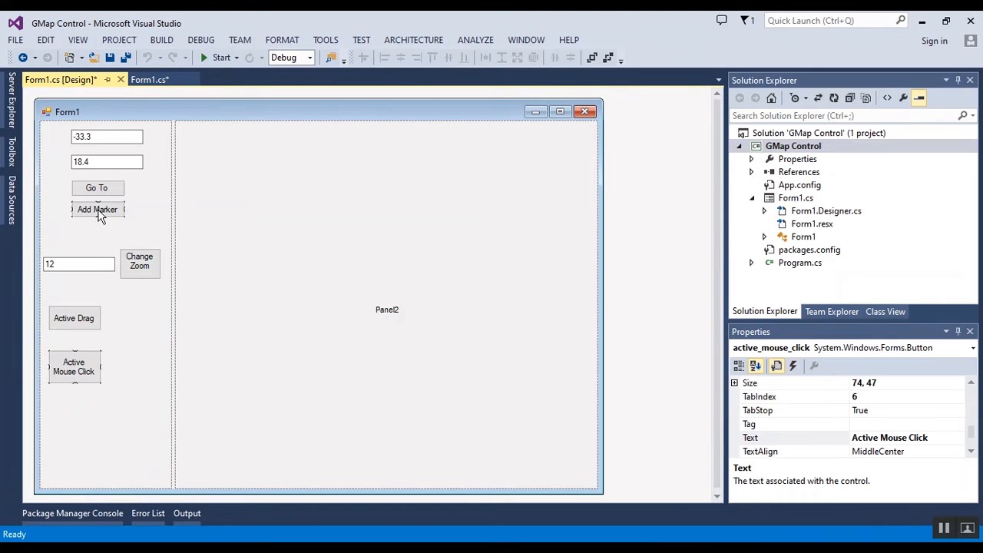
click(149, 80)
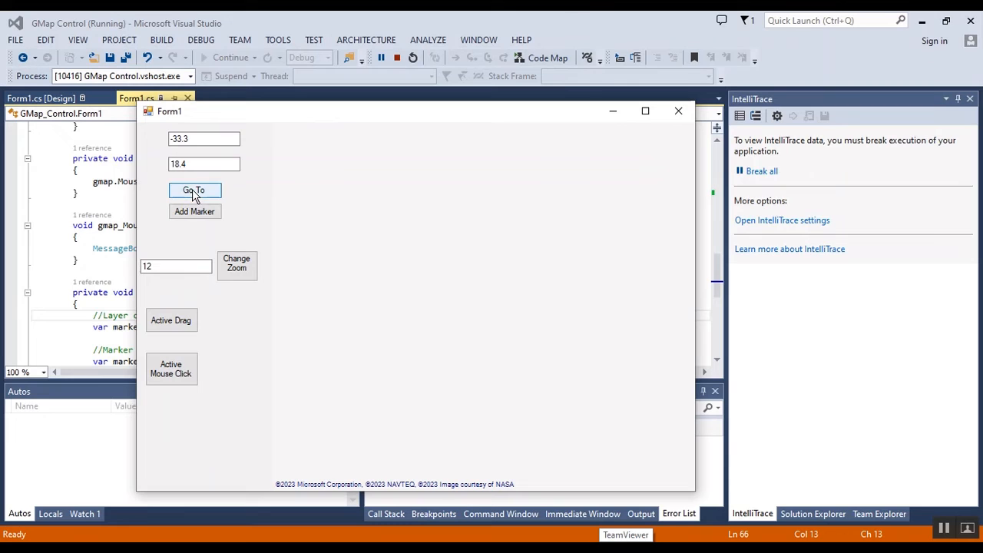
- Go to the entered coordinates and add the red marker at Cape Town
click(194, 190)
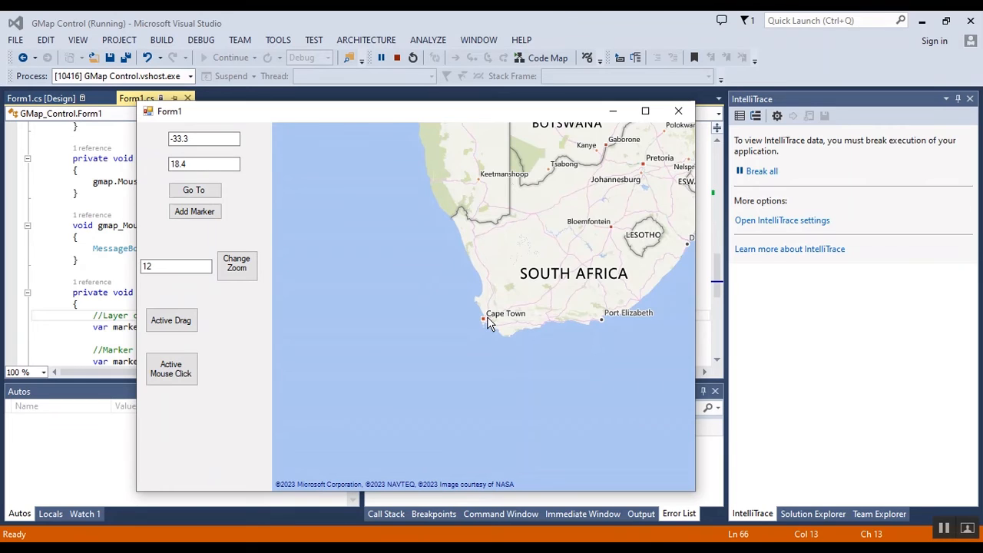
click(194, 212)
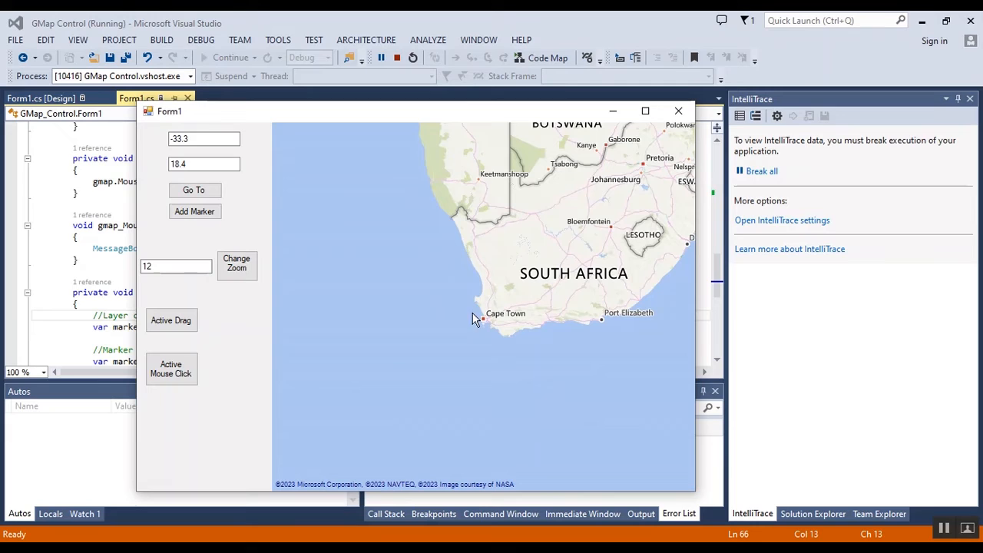
click(194, 212)
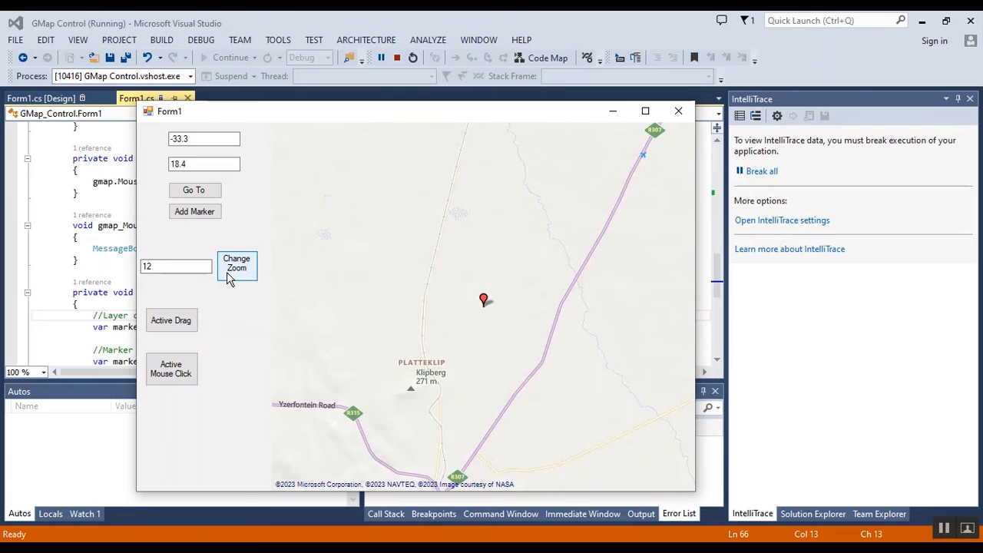
- Set the map zoom level to 5 and apply it to show southern Africa
click(175, 266)
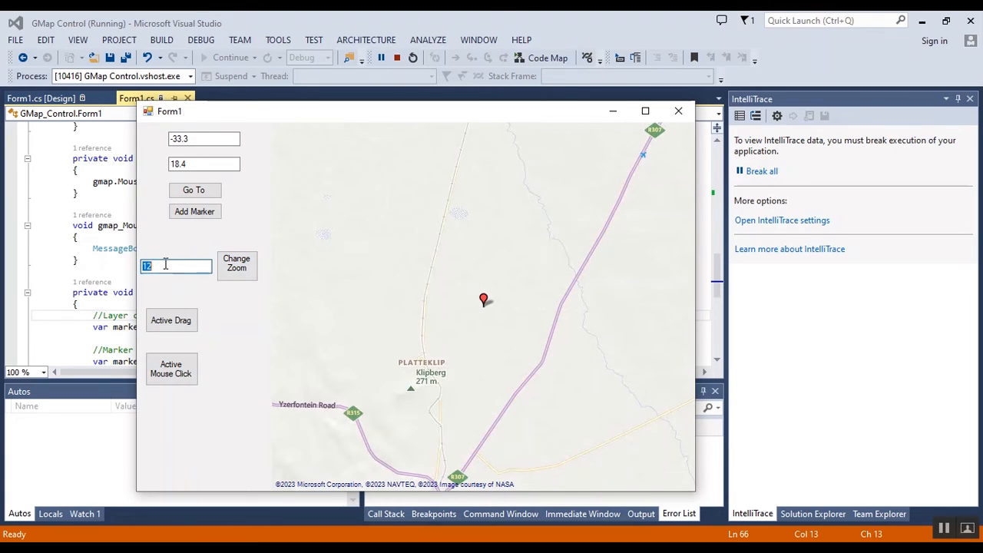
text(5)
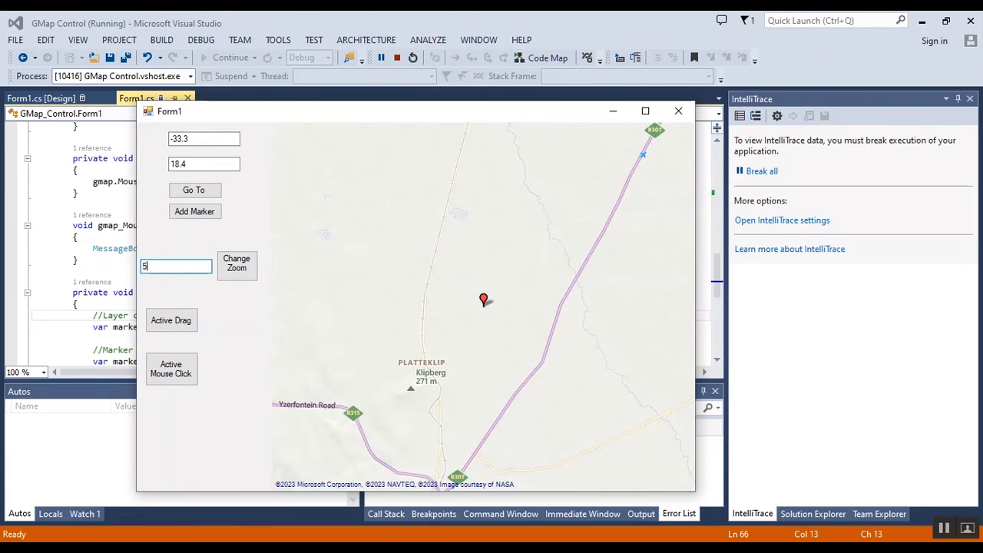
click(237, 263)
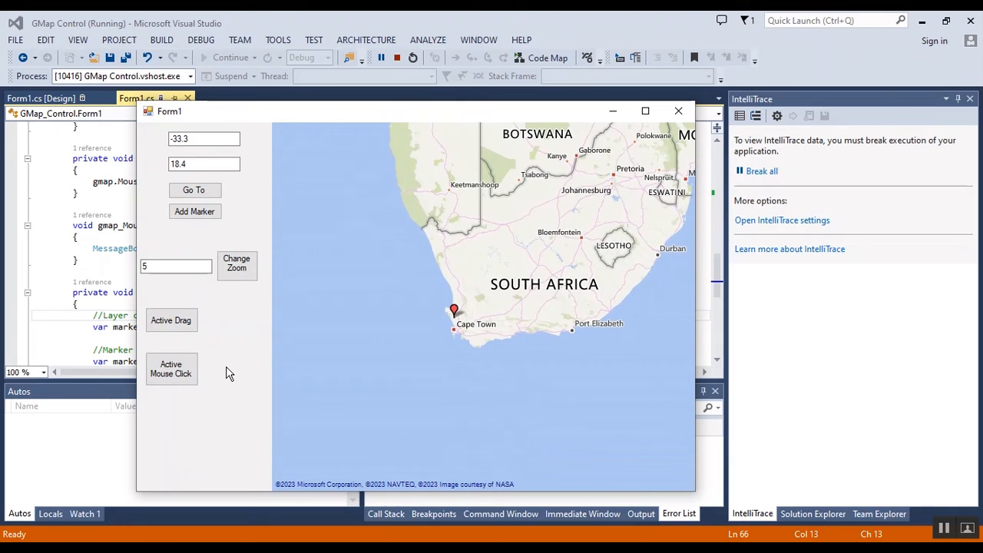
click(170, 368)
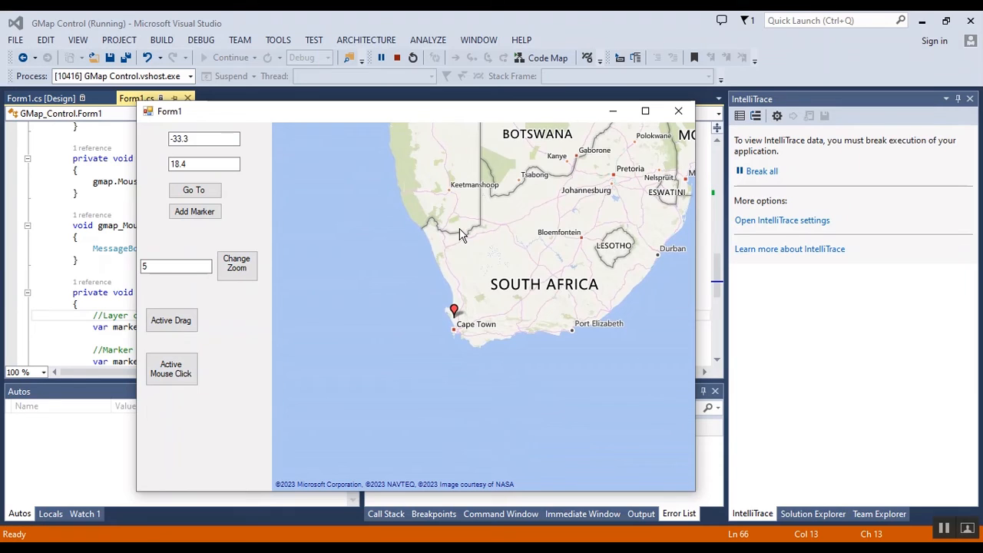
click(459, 233)
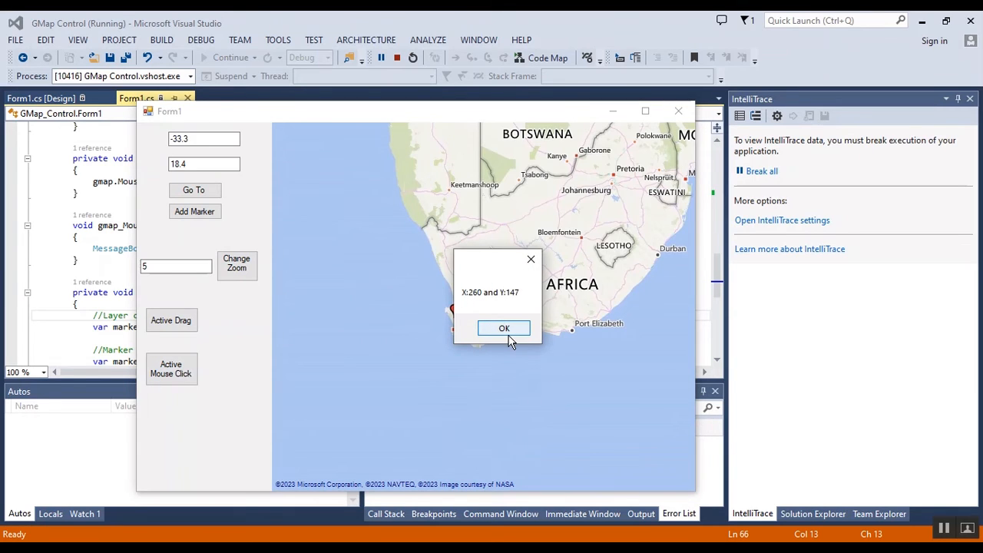
click(503, 329)
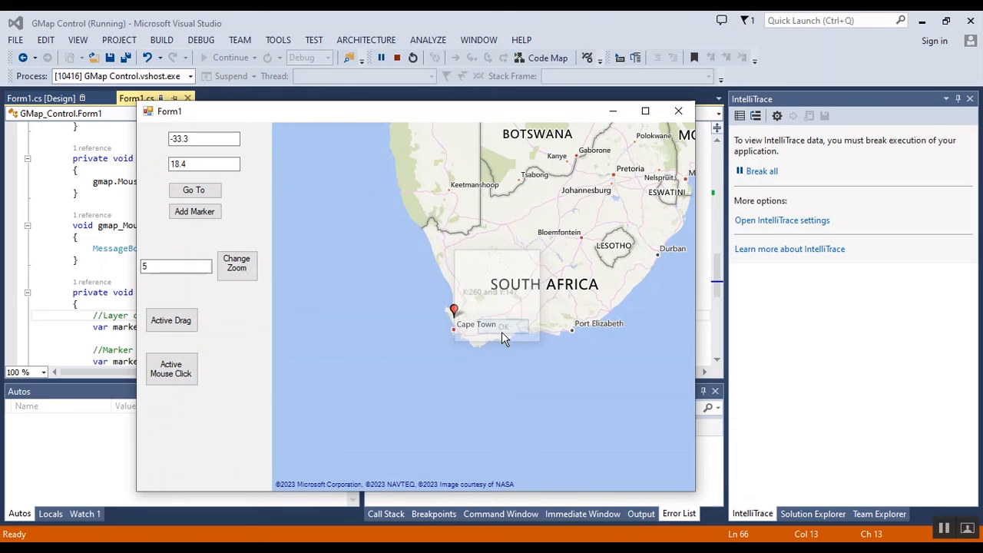
click(501, 325)
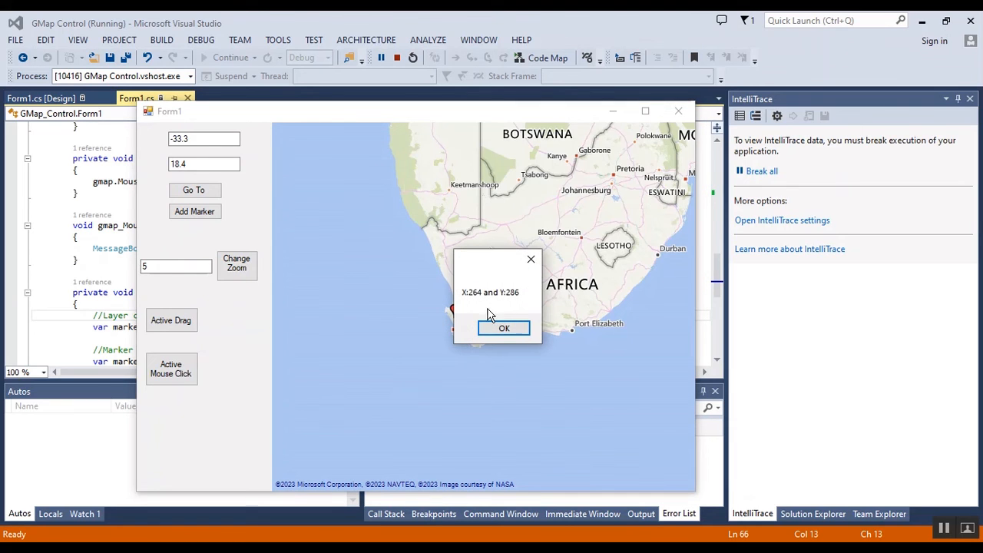
click(503, 329)
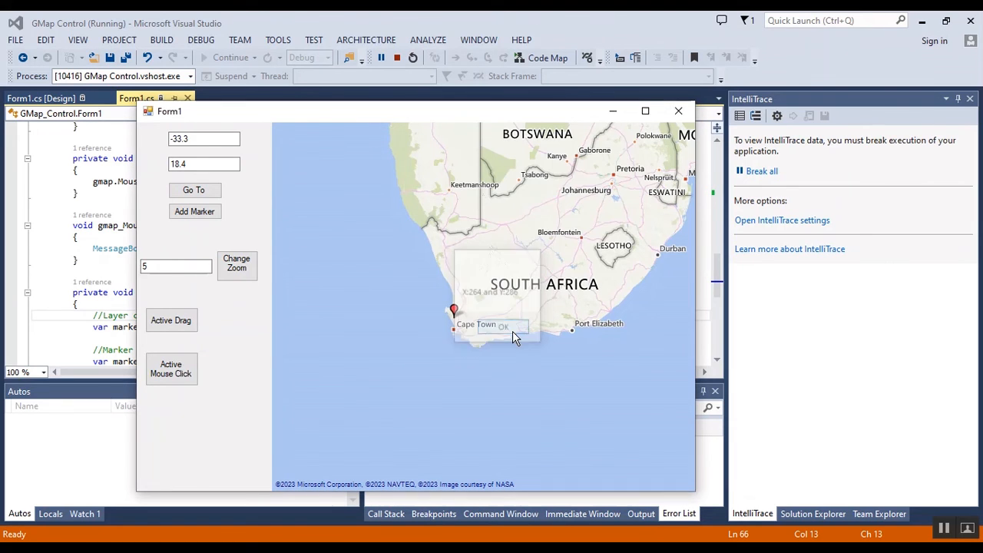
click(504, 326)
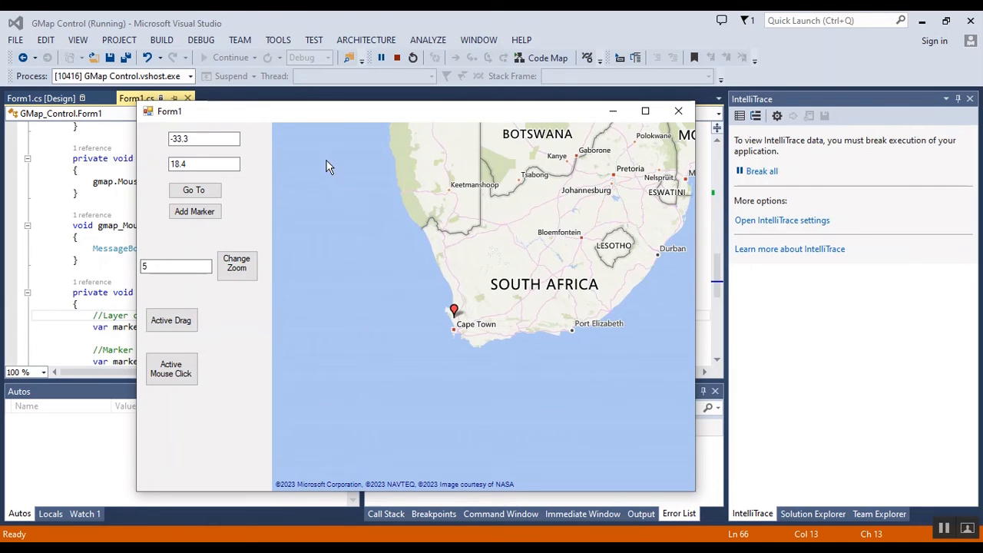
mouse_move(383, 279)
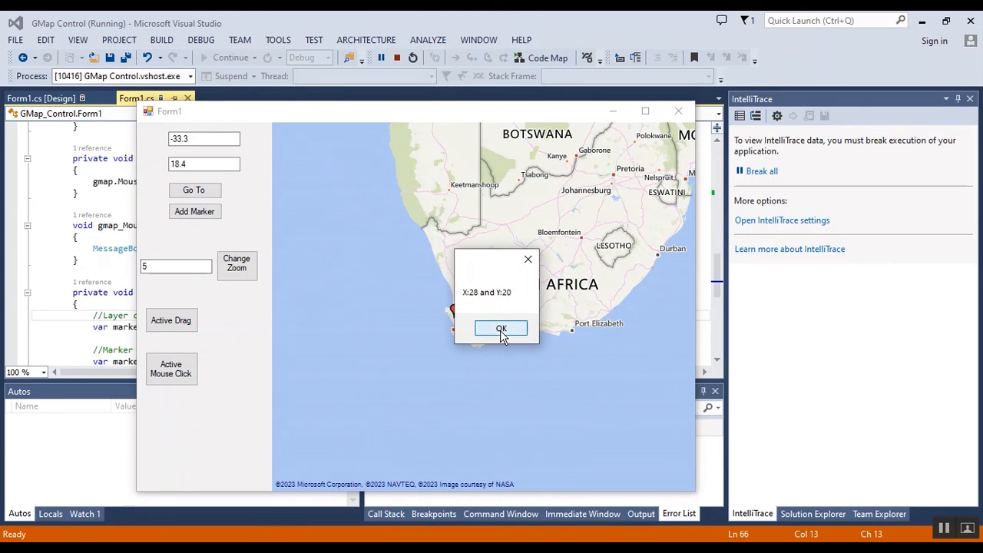
click(501, 329)
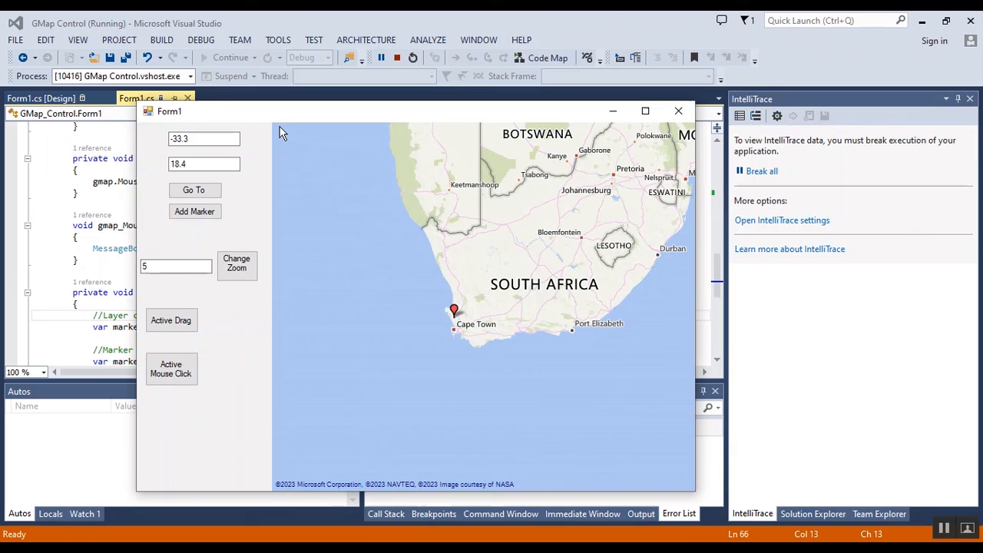
click(453, 310)
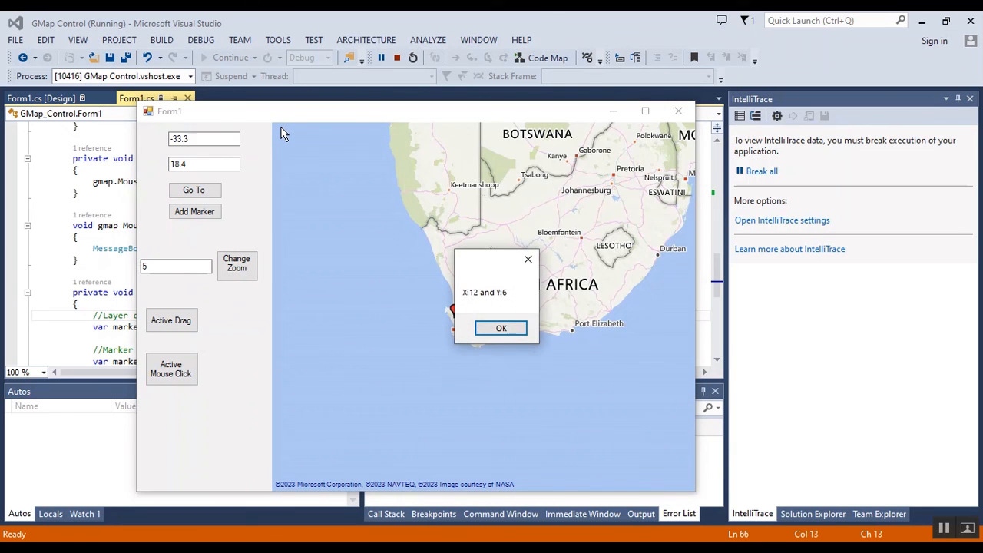
click(501, 328)
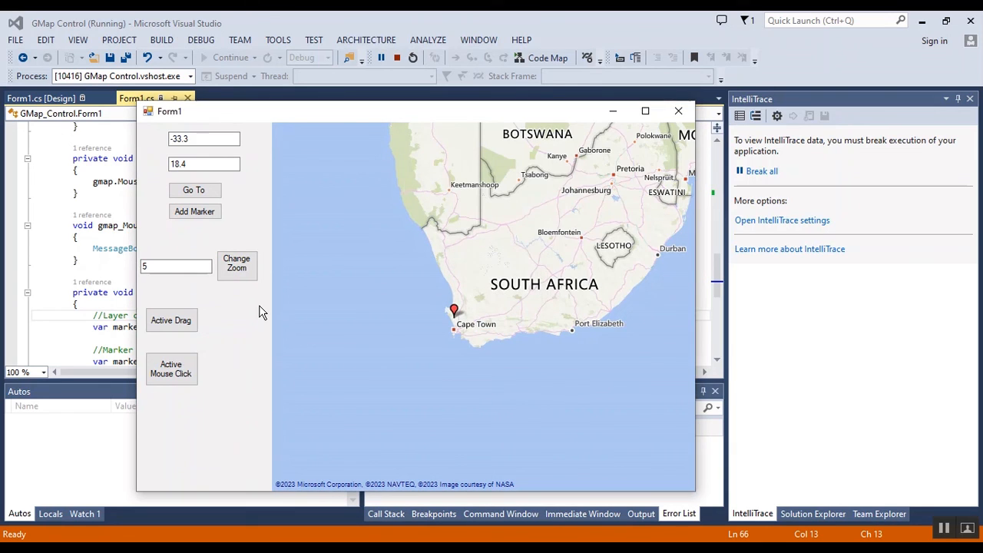
mouse_move(438, 267)
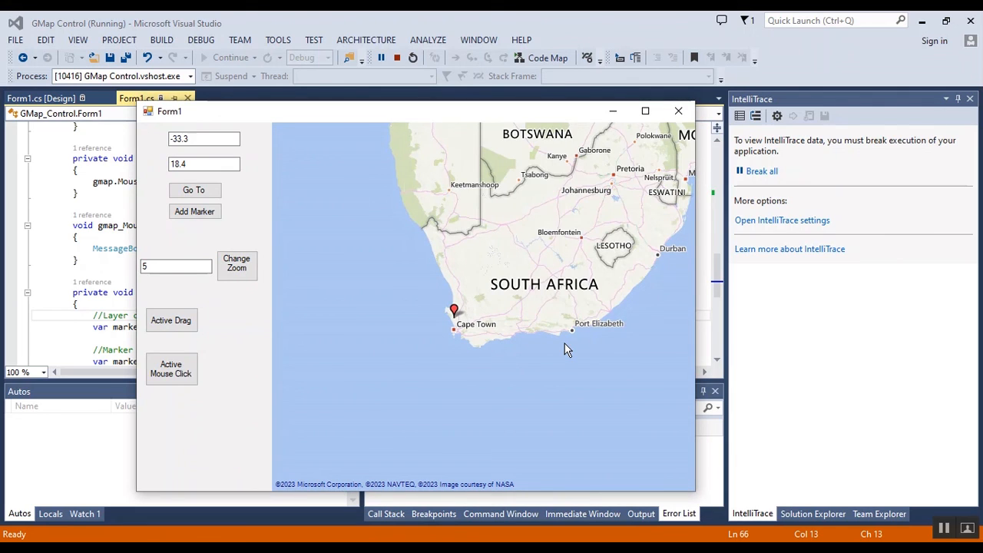
mouse_move(645, 427)
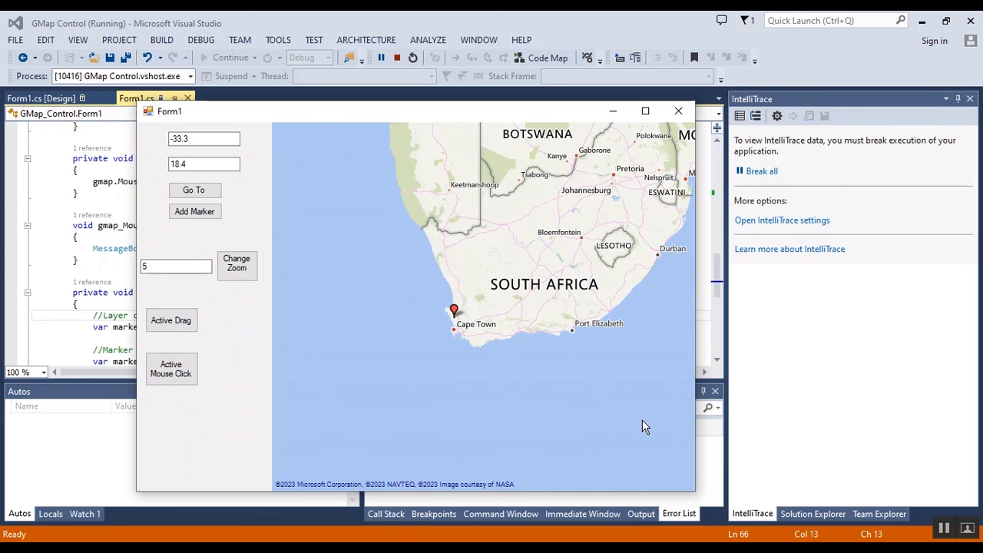
mouse_move(705, 476)
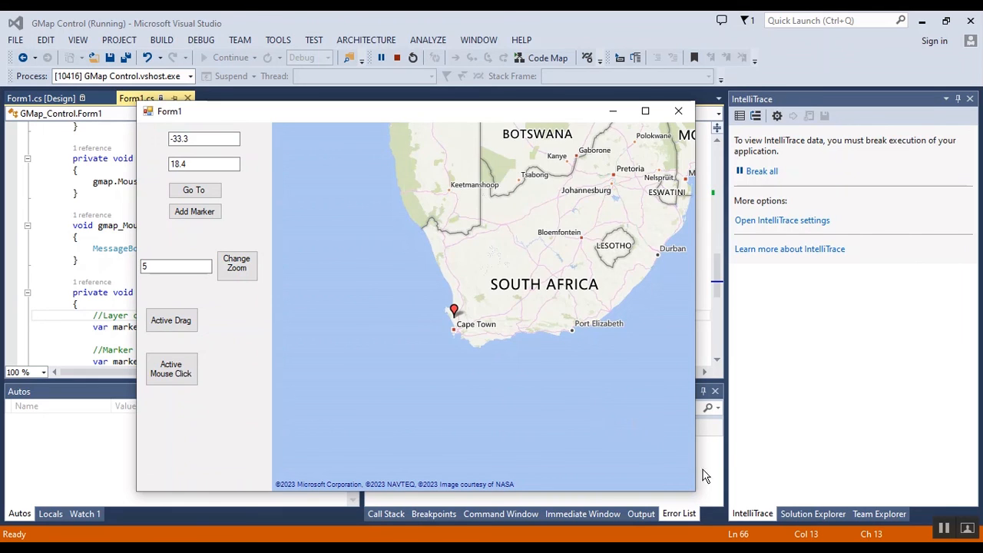